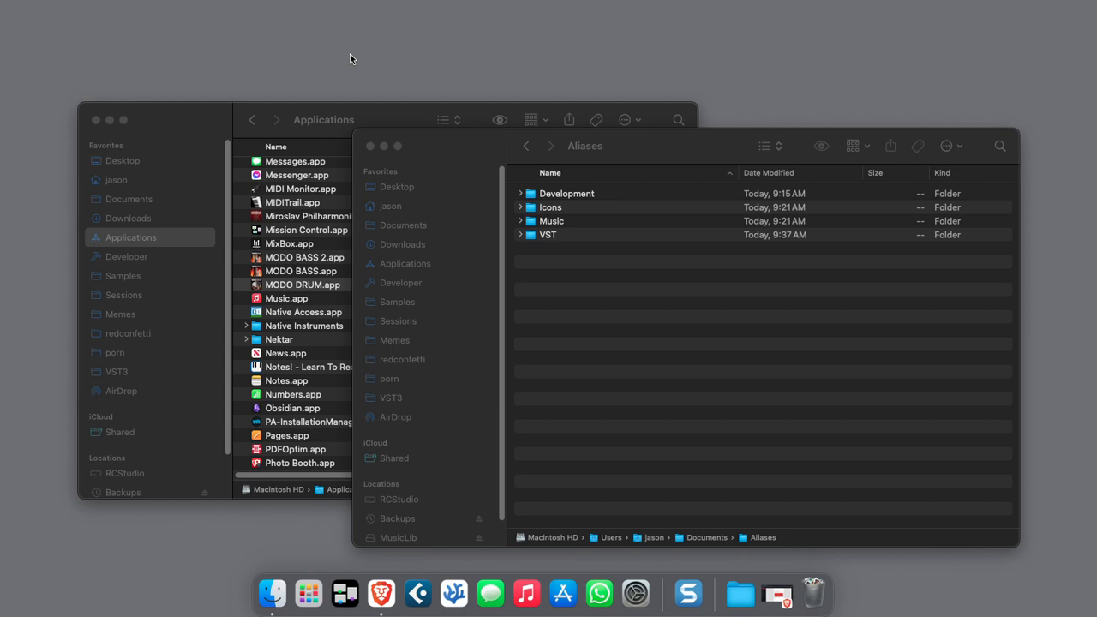
mouse_move(582, 280)
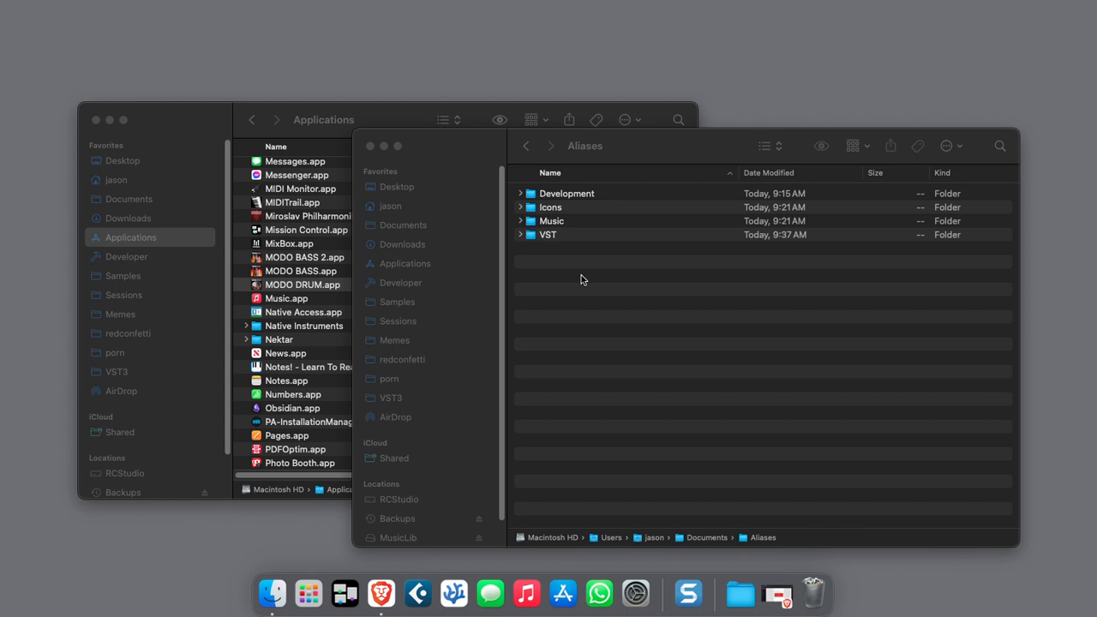
Select the empty VST folder in the Aliases window and open it
click(548, 235)
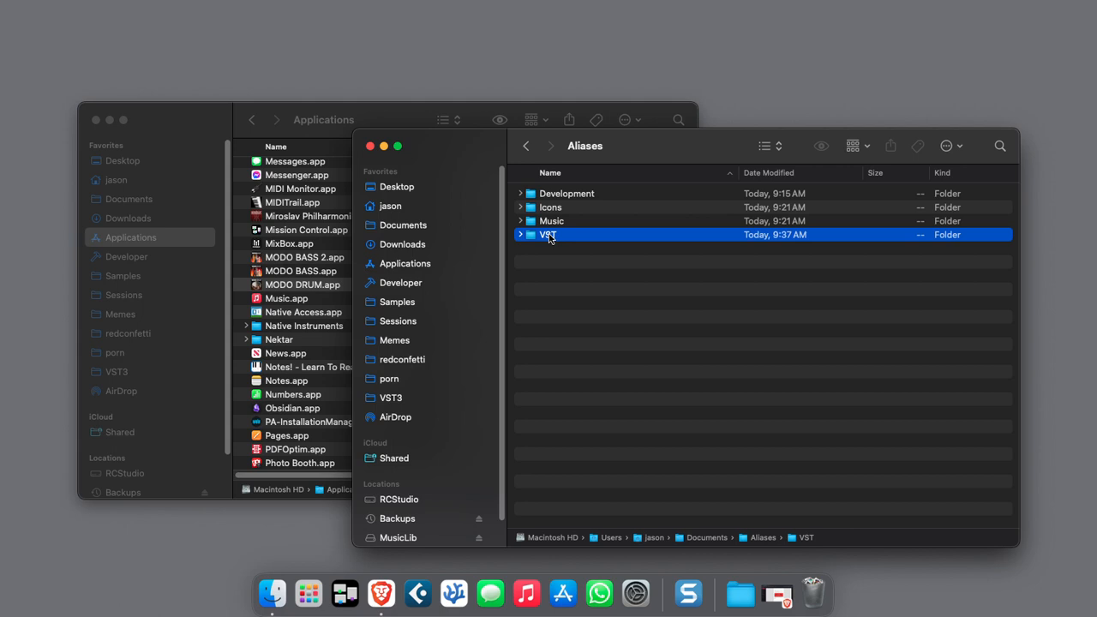
double_click(549, 234)
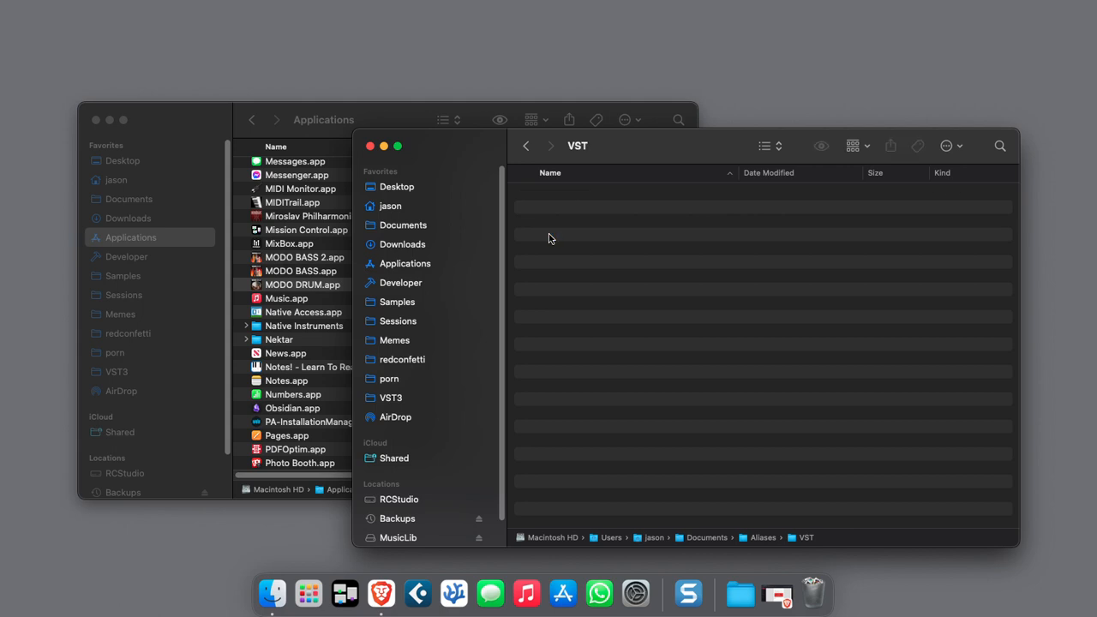
mouse_move(592, 242)
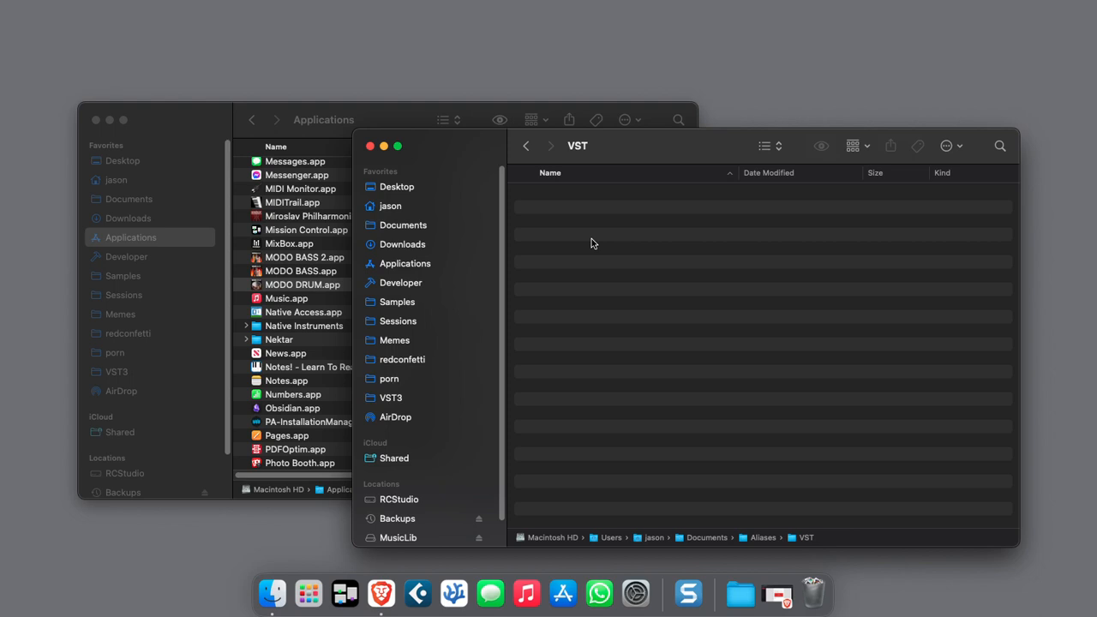
mouse_move(561, 263)
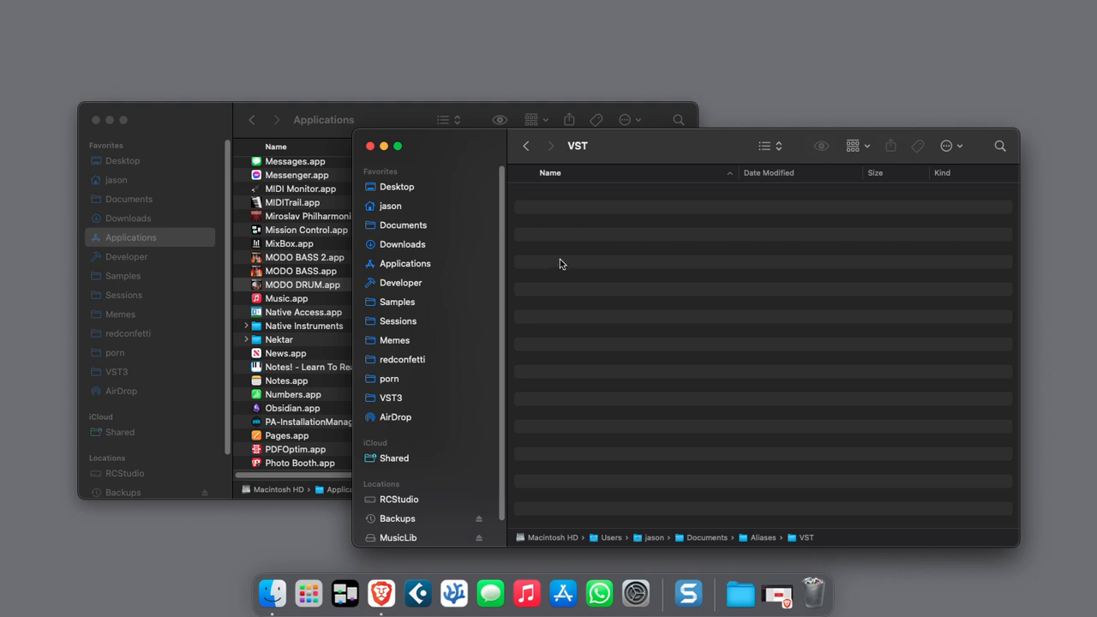
Add aliases of MODO BASS 2, MODO BASS and MODO DRUM to the VST folder
click(303, 284)
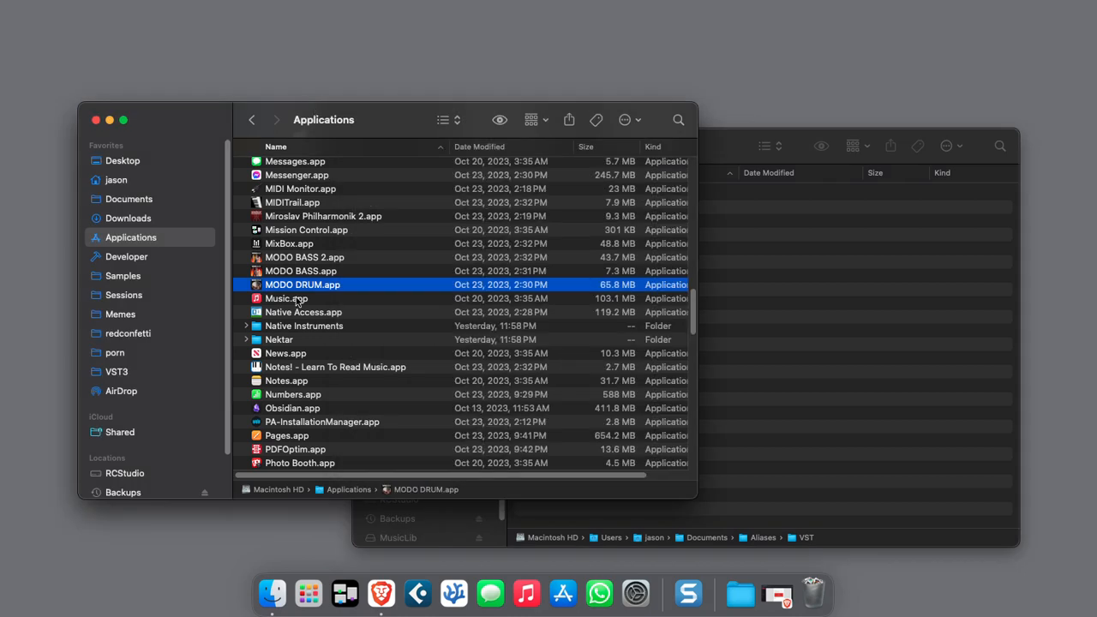
mouse_move(296, 291)
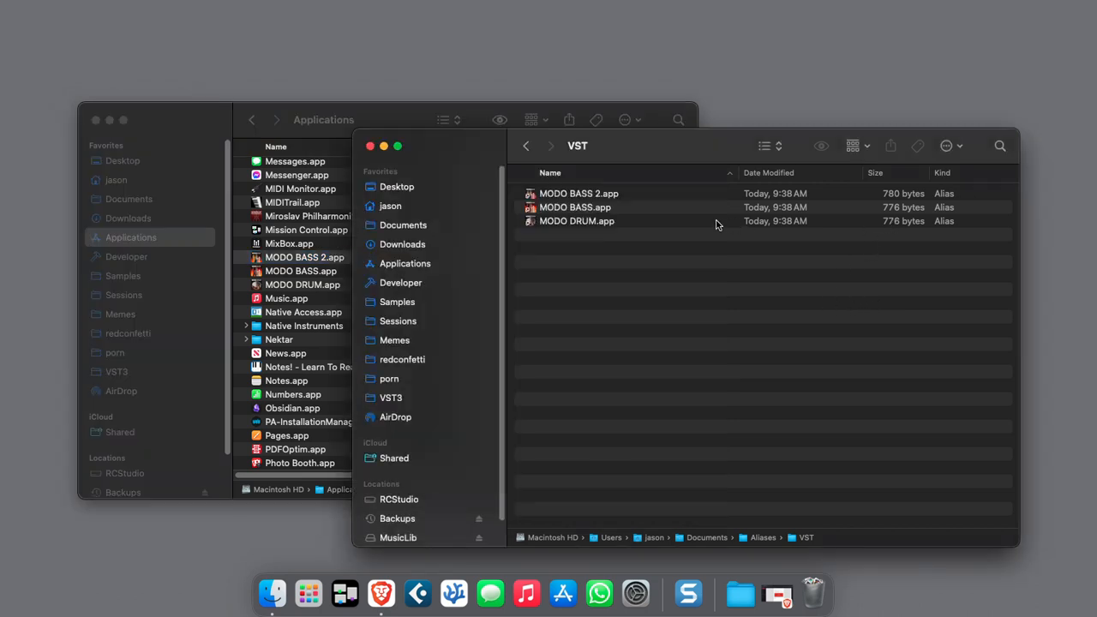
click(576, 220)
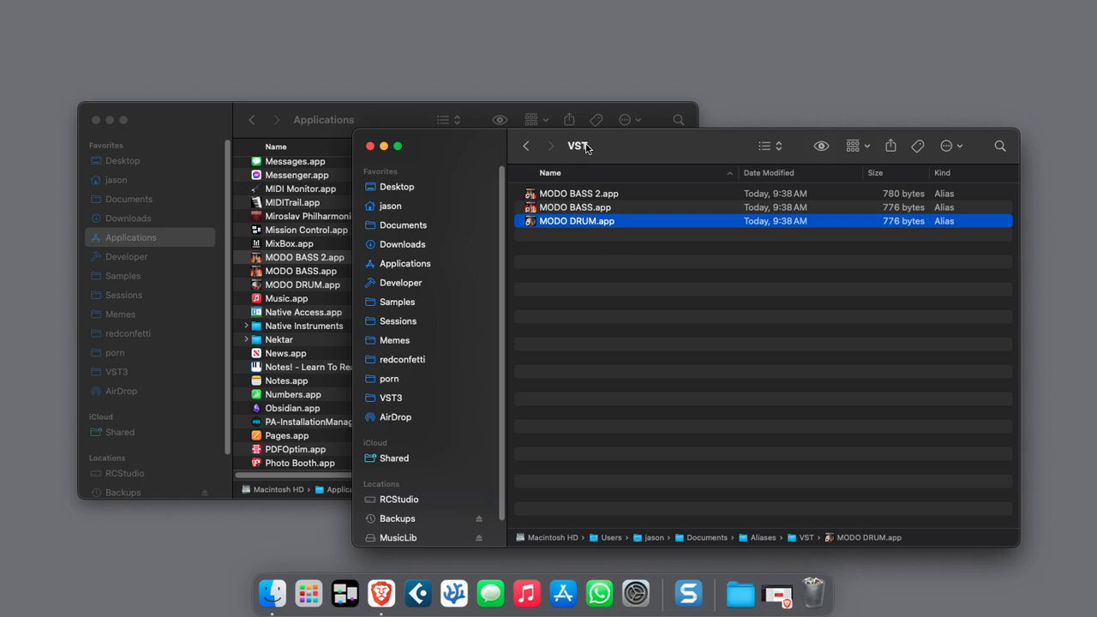
Return to Aliases and pin VST beside the Trash, displayed as a folder
click(527, 145)
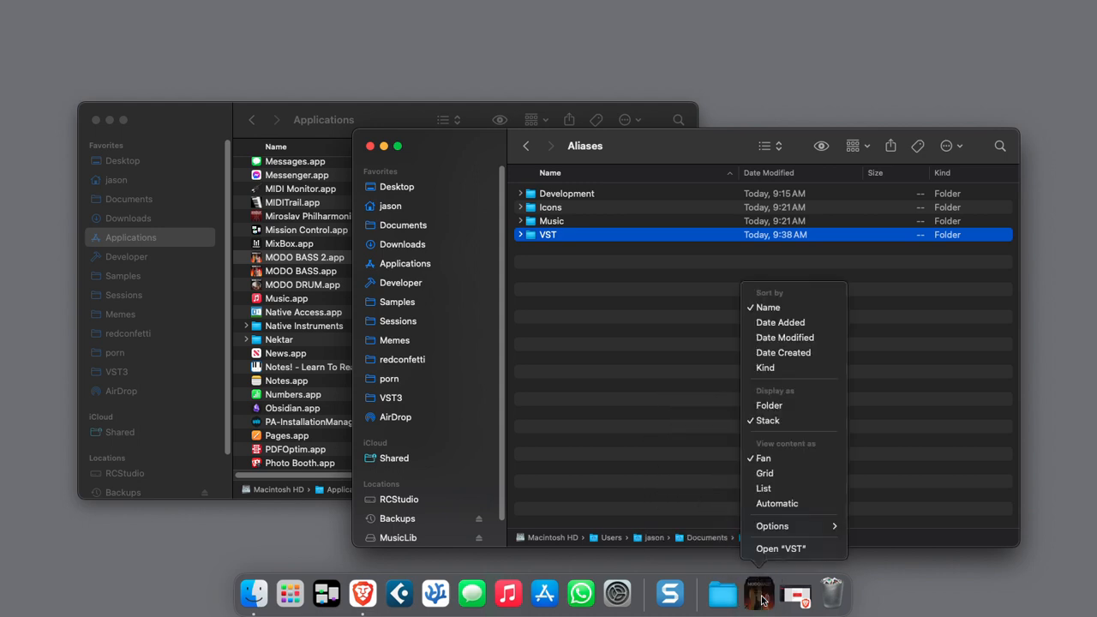
click(758, 593)
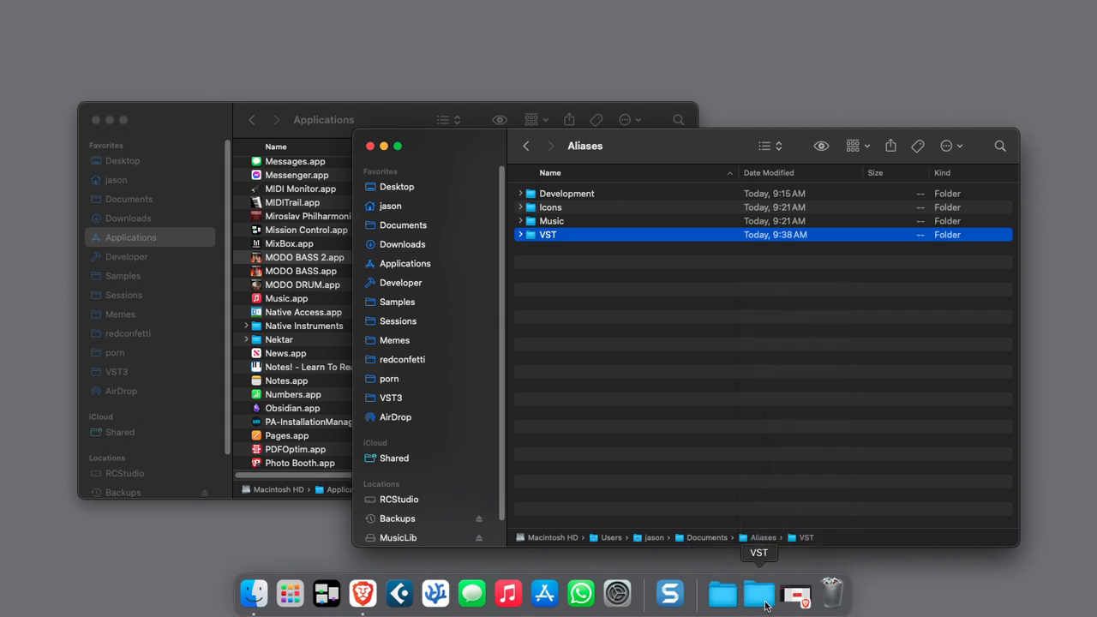
right_click(759, 593)
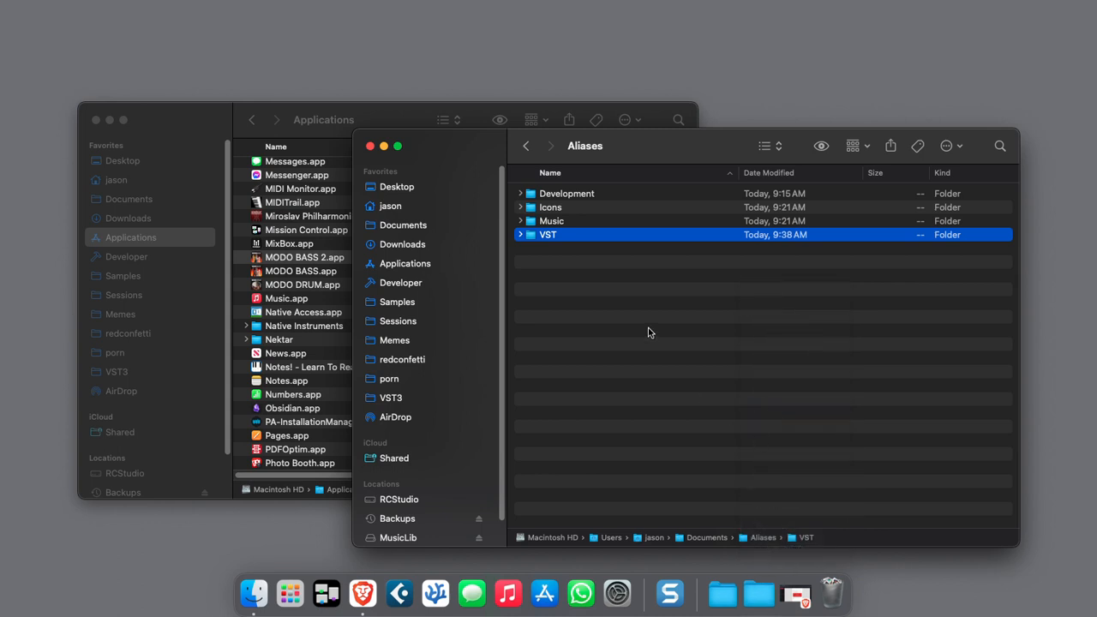
Choose Get Info from the VST folder's right-click menu
right_click(548, 234)
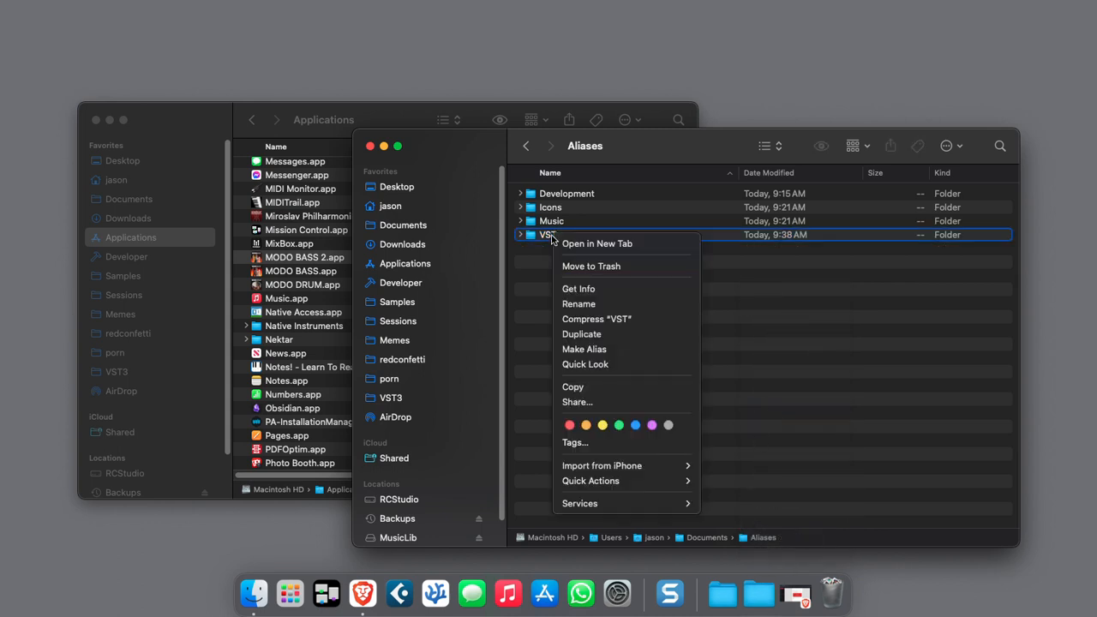
mouse_move(579, 288)
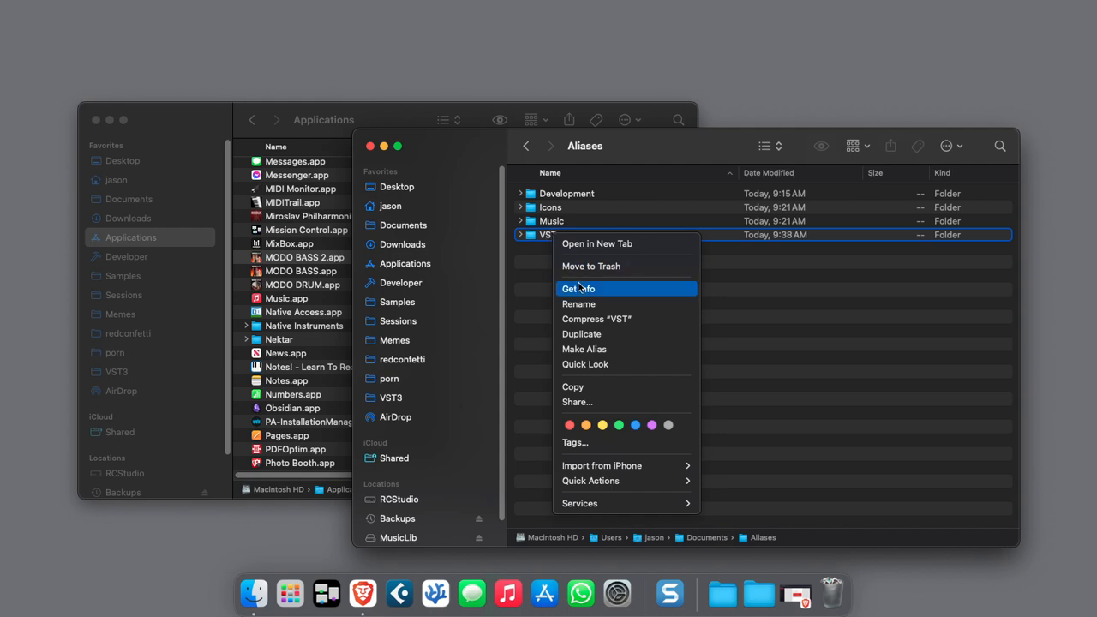
click(579, 288)
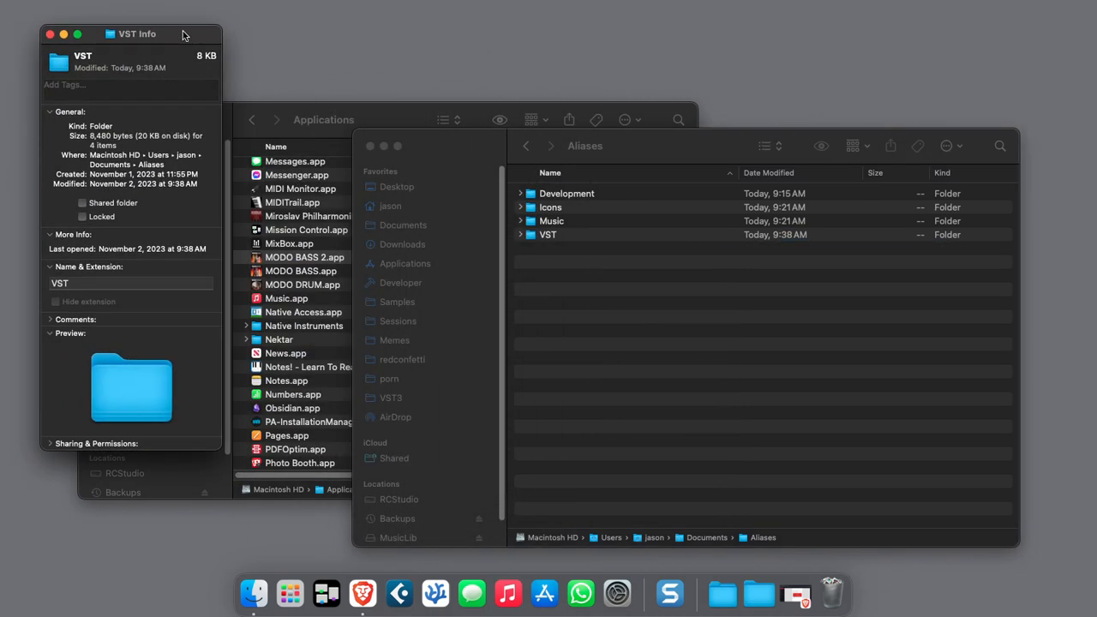
Paste icons8-progressive-rock-96.png from the Icons folder onto the VST Info icon
double_click(550, 206)
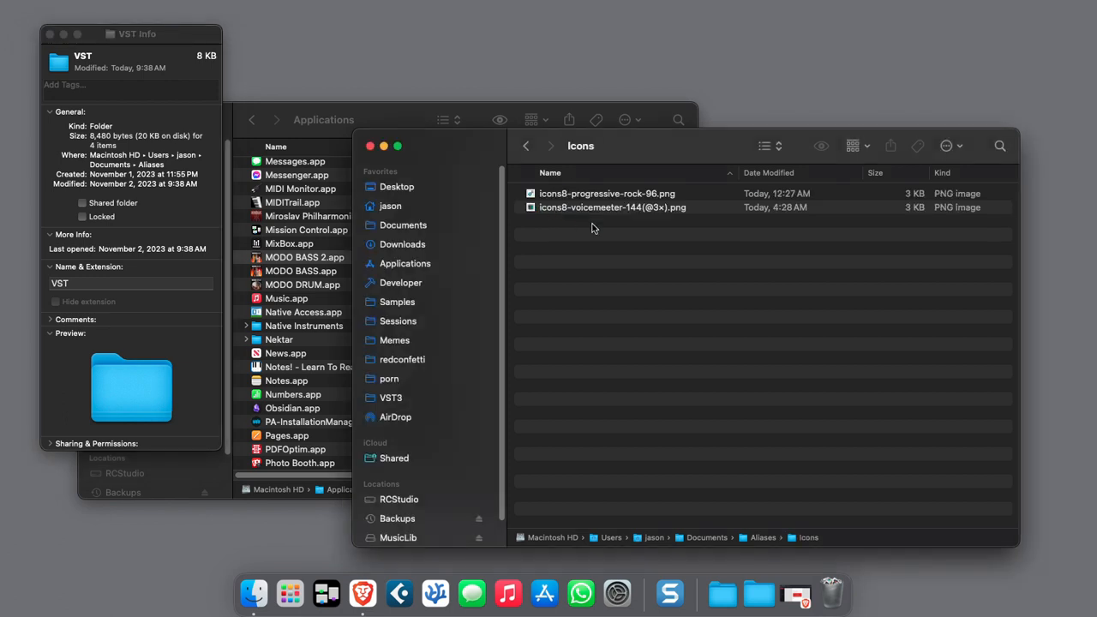
click(607, 193)
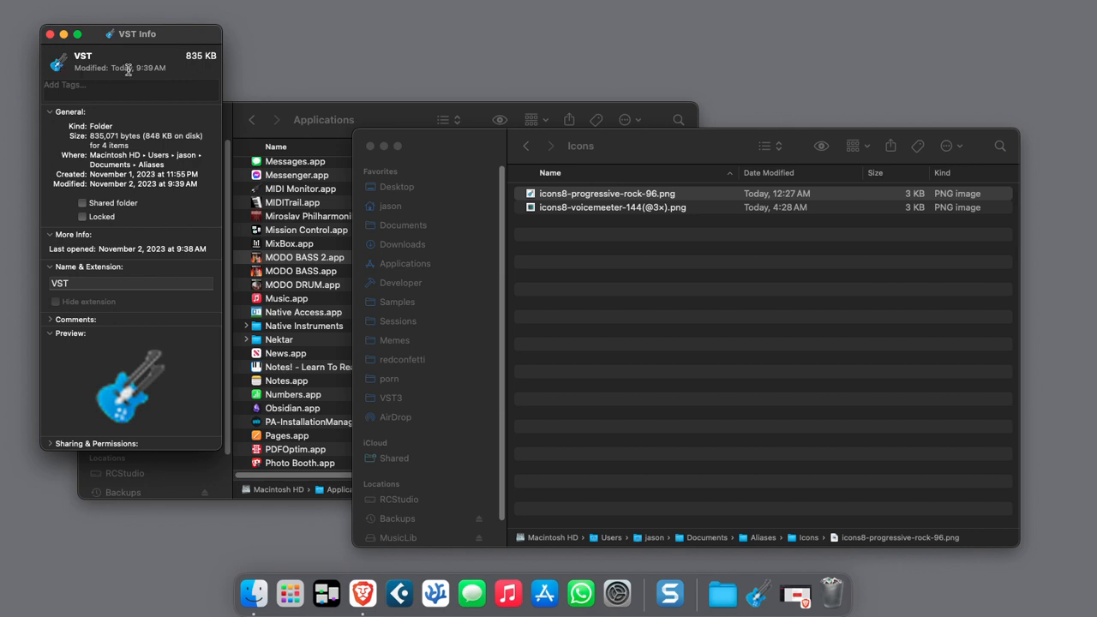
mouse_move(758, 593)
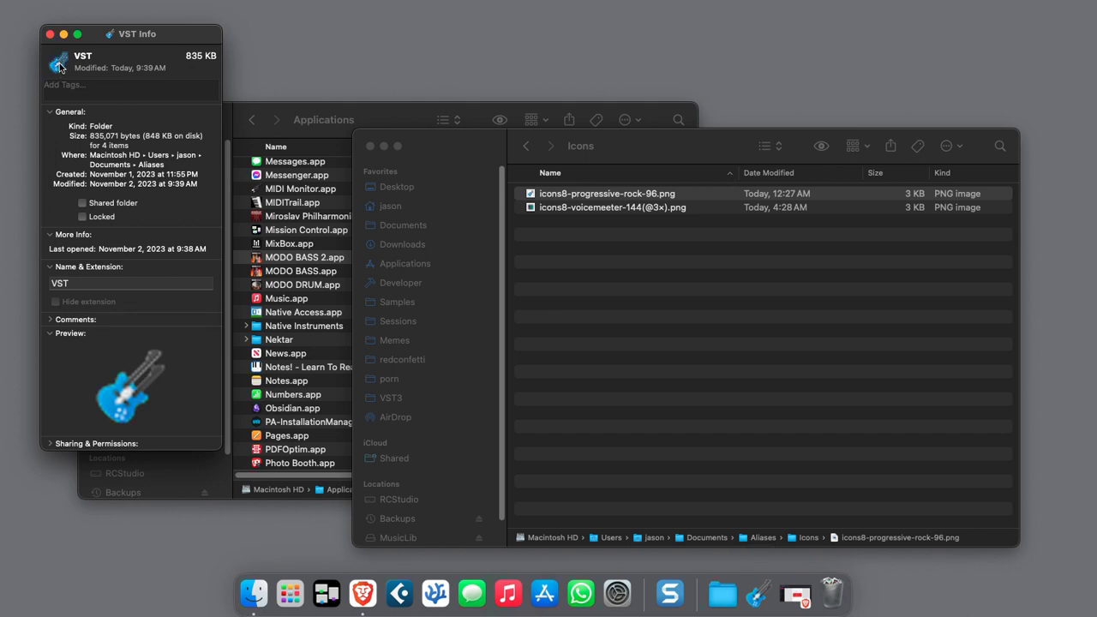
mouse_move(57, 70)
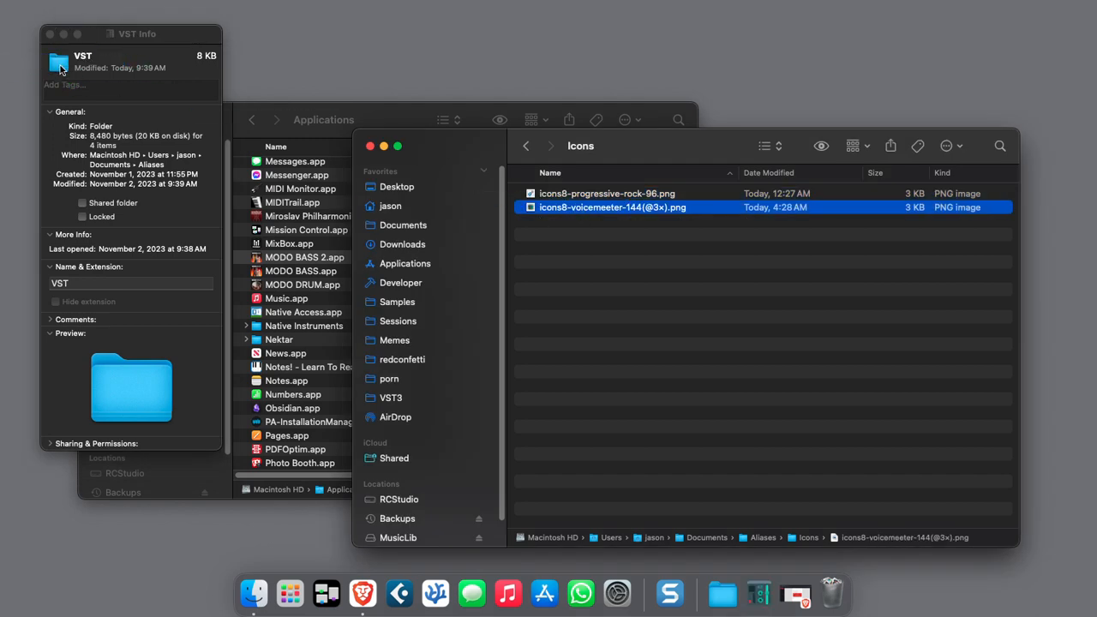
Bring up the docked VST folder's menu listing its apps
right_click(759, 592)
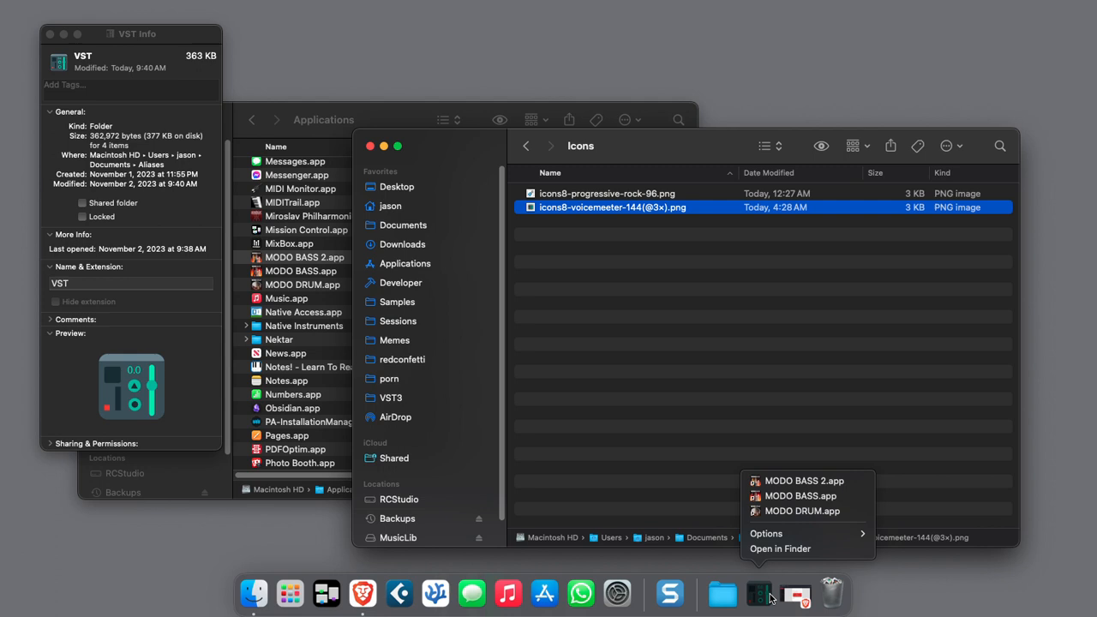